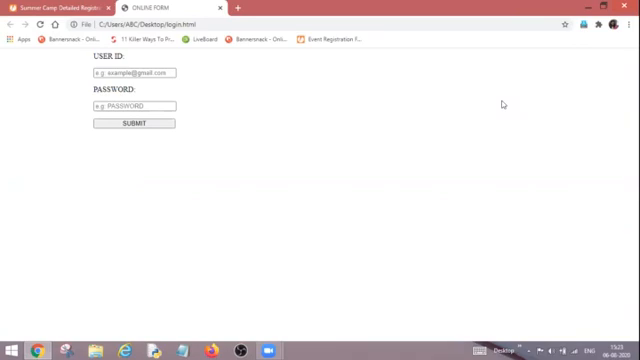
mouse_move(74, 44)
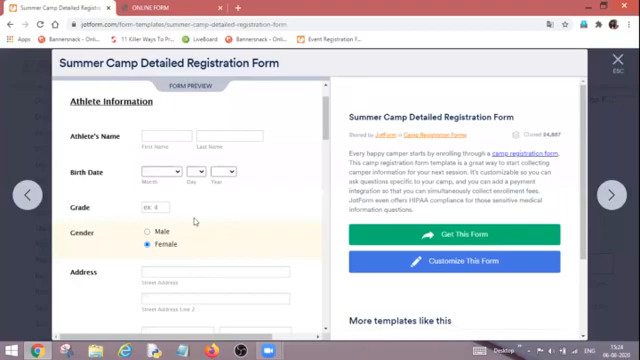
mouse_move(196, 224)
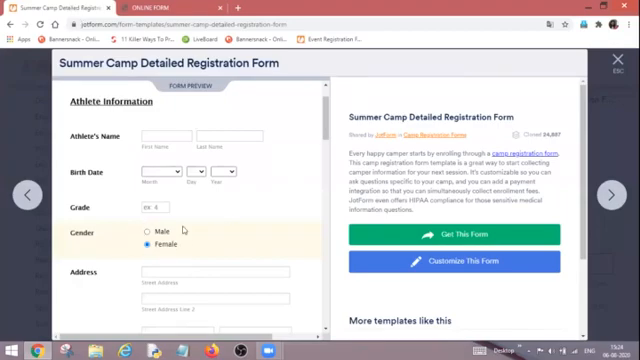
mouse_move(186, 254)
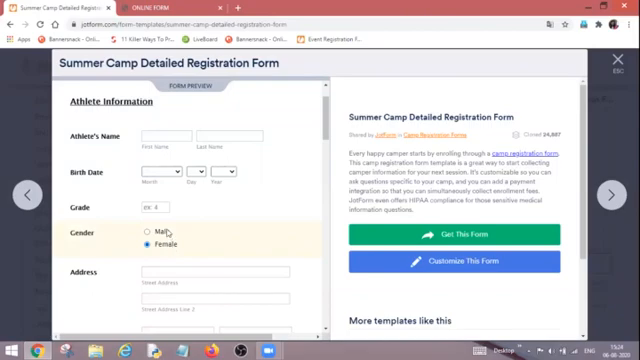
Step: Try the Male and Female choices, then open the login HTML file in Notepad
click(144, 232)
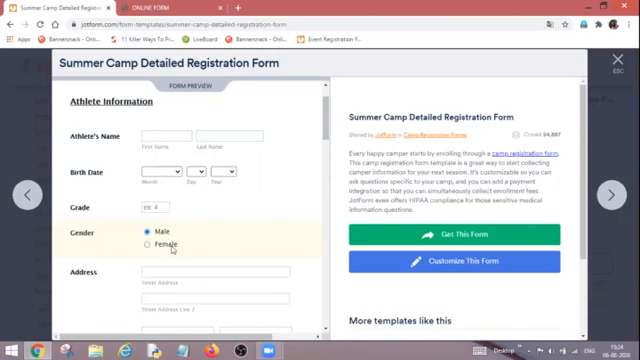
click(146, 244)
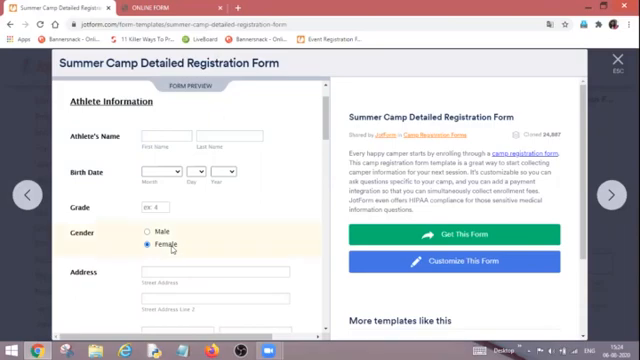
mouse_move(172, 240)
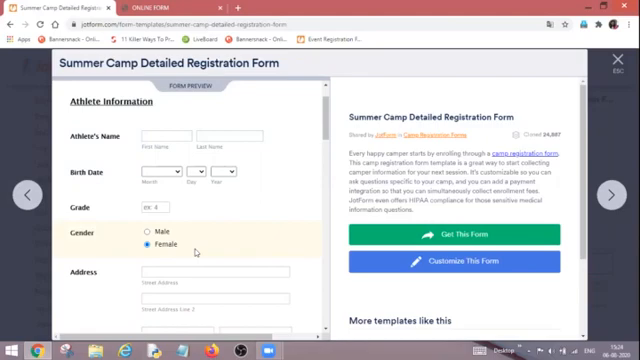
mouse_move(196, 252)
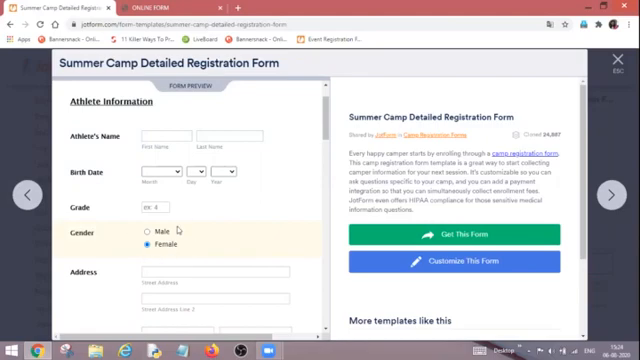
mouse_move(178, 258)
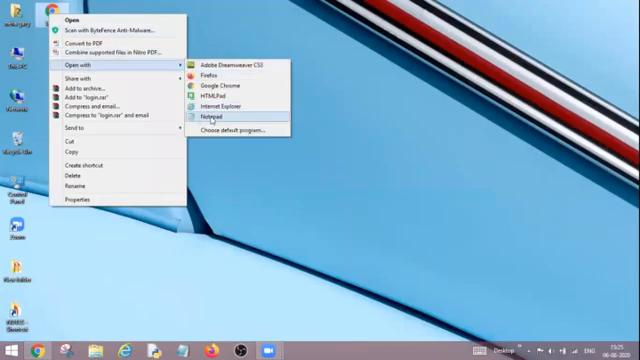
click(216, 118)
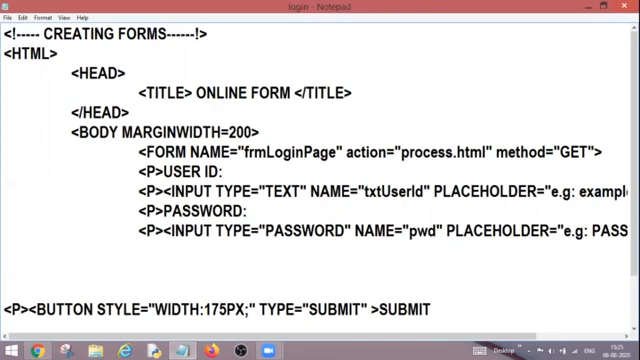
Step: Start a <P> with <INPUT TYPE="RADIO" NAME="rdbMale" after the password field
text(<P>)
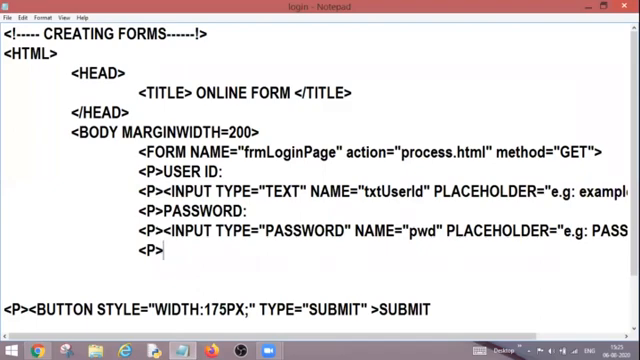
text(<INPU)
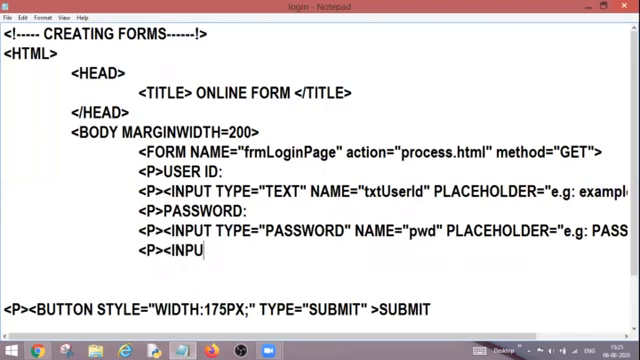
text(T T)
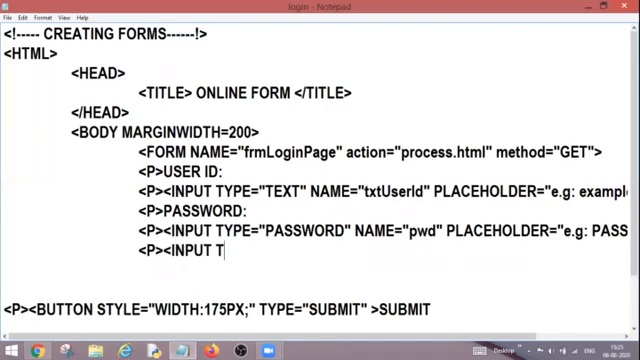
text(YPE="RAD)
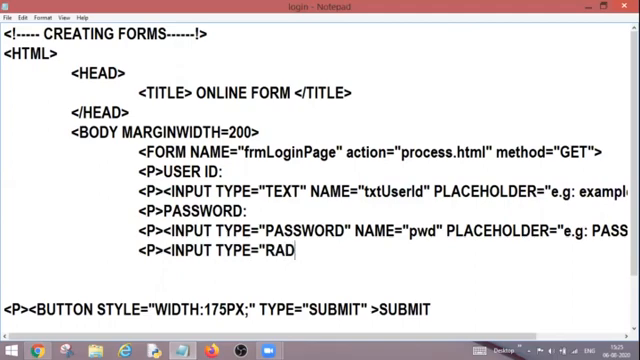
text(IO")
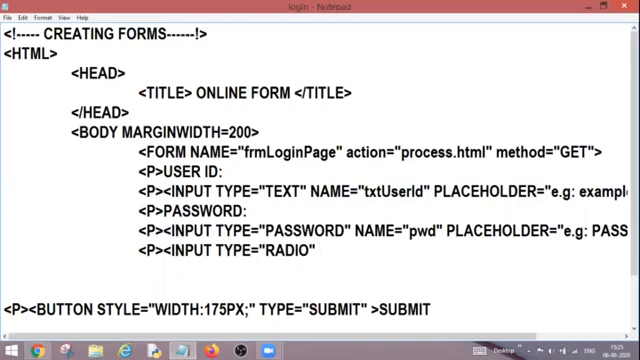
text(NAME=")
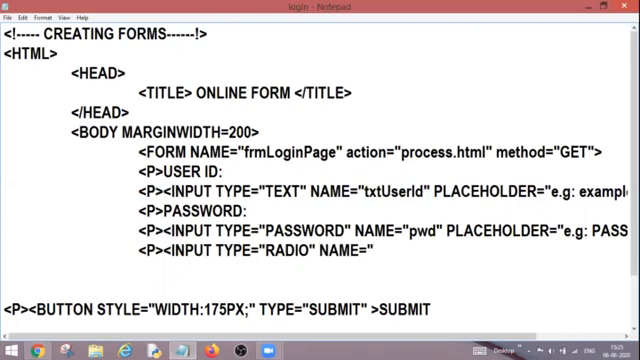
text(rdb)
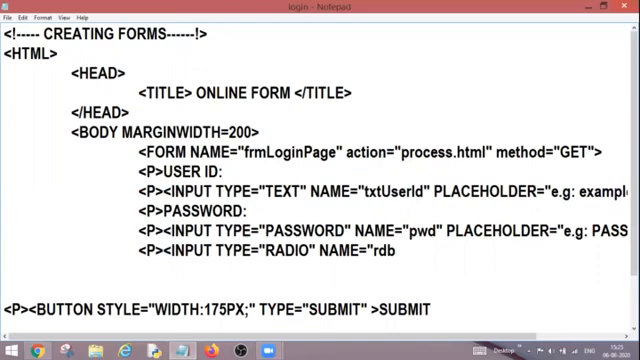
text(Male)
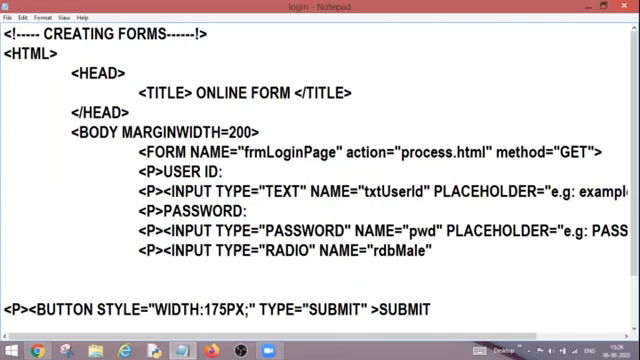
Step: Complete the male radio button with id="rdbMale" VALUE="MALE" and the MALE label
text(id)
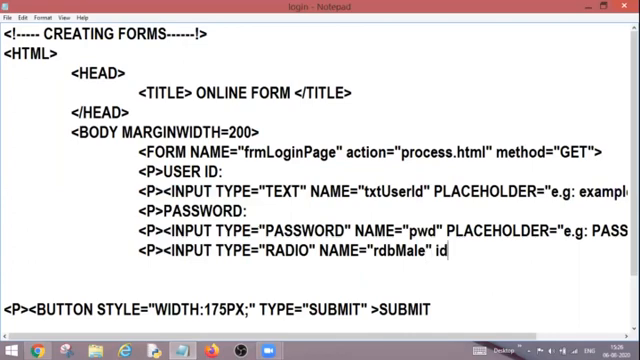
text(=)
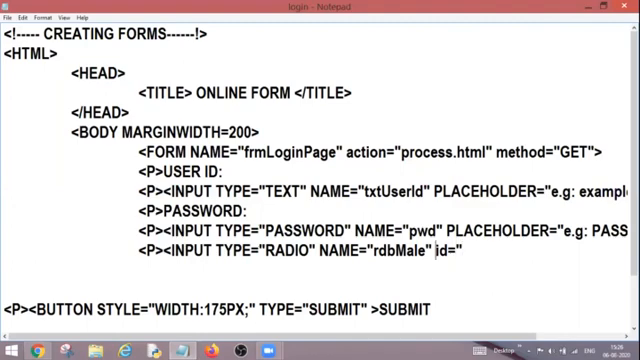
double_click(378, 254)
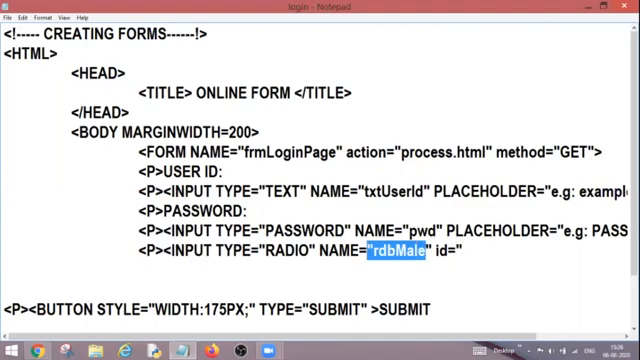
click(440, 254)
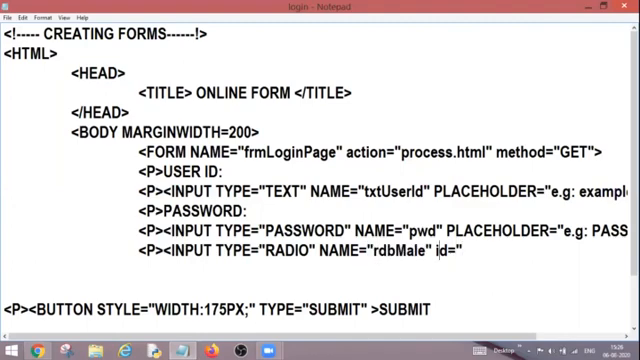
text(rdbMale")
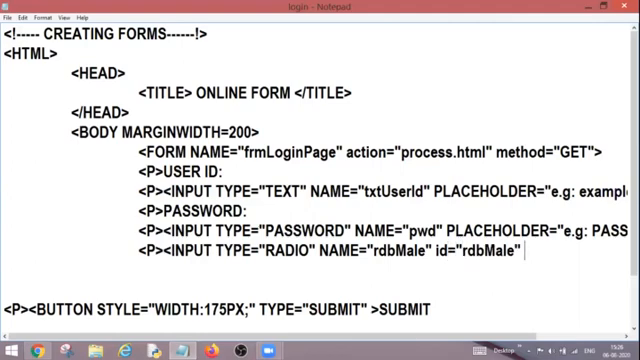
text(VAL)
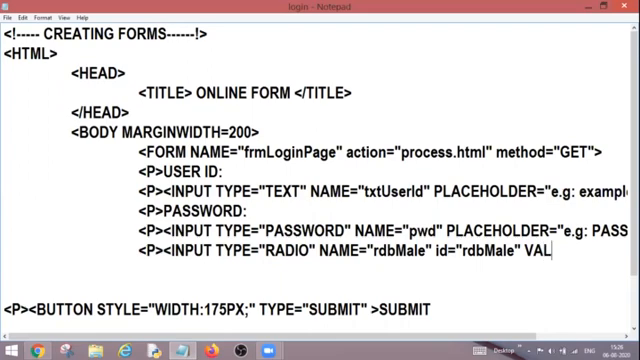
text(UE=")
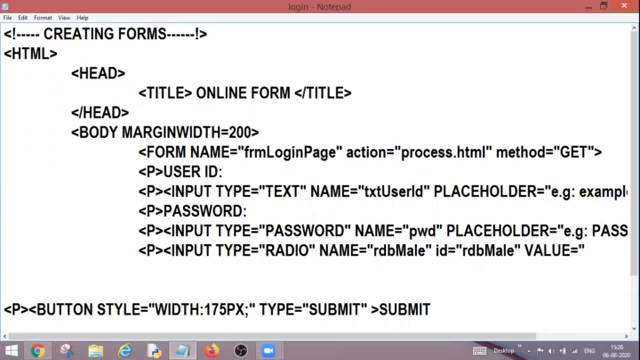
scroll(right, 3)
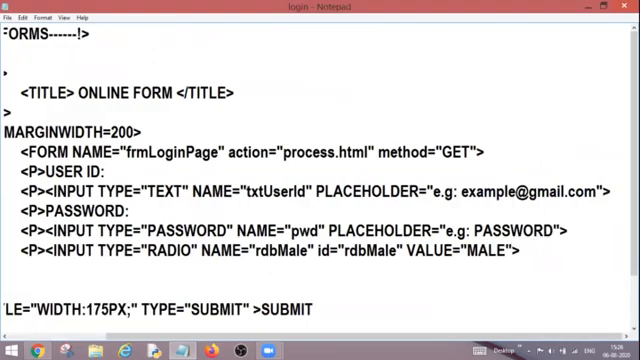
text(MALE)
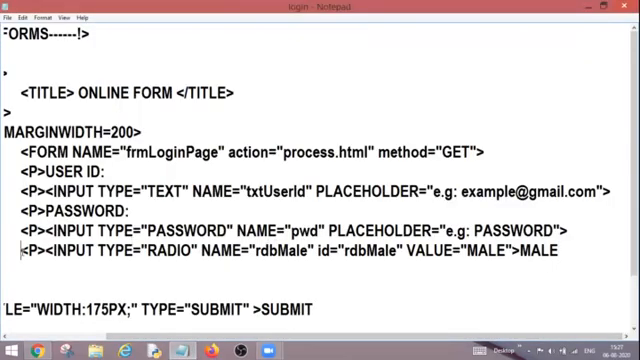
triple_click(200, 252)
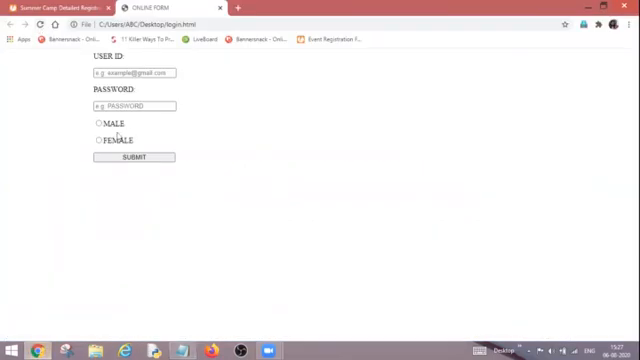
mouse_move(96, 188)
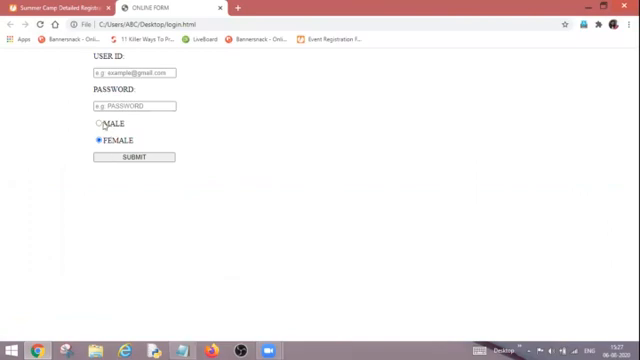
Step: Choose the MALE radio option on the refreshed Chrome page
click(96, 124)
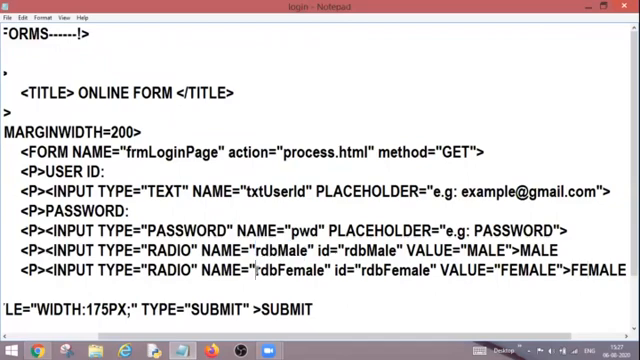
Step: Replace the male button's name rdbMale with rdbGender and select the next name to rename
double_click(284, 268)
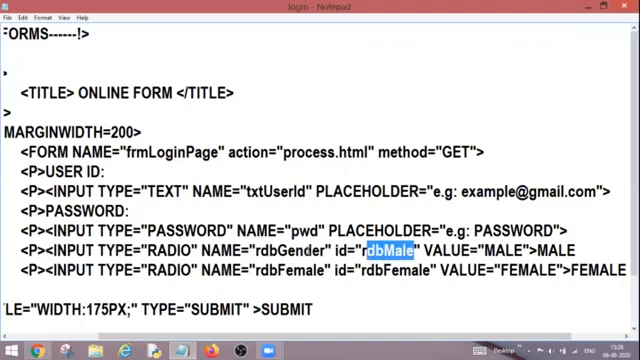
text(rdbGender)
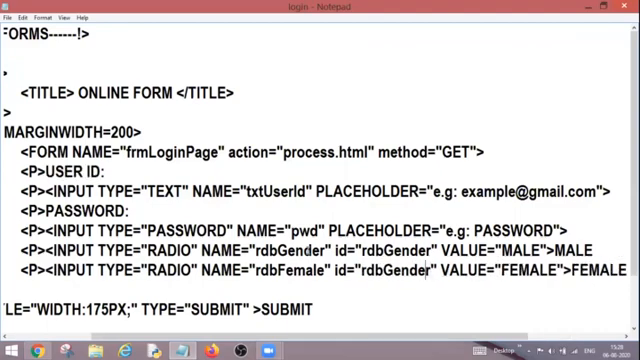
double_click(290, 268)
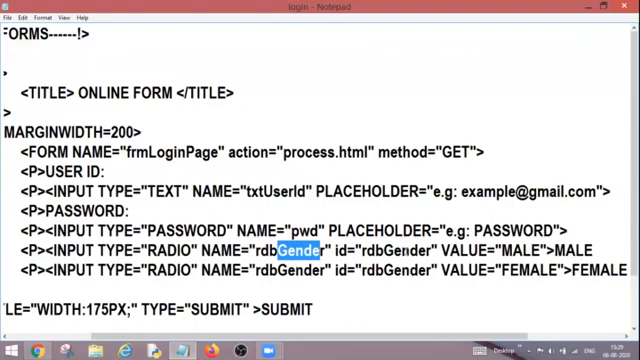
Step: Select the Gender part of the female button's rdbGender group name
double_click(456, 252)
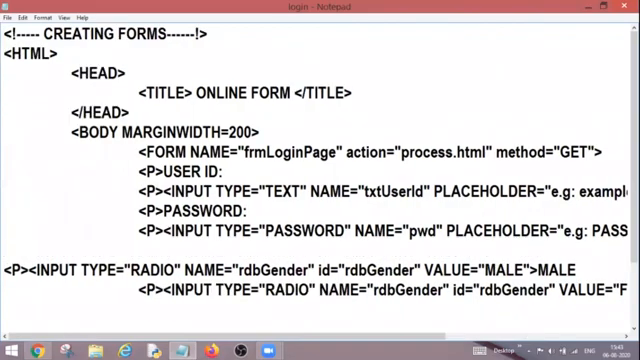
Step: Add <P>Gender: in front of the male and female radio buttons
text(<P)
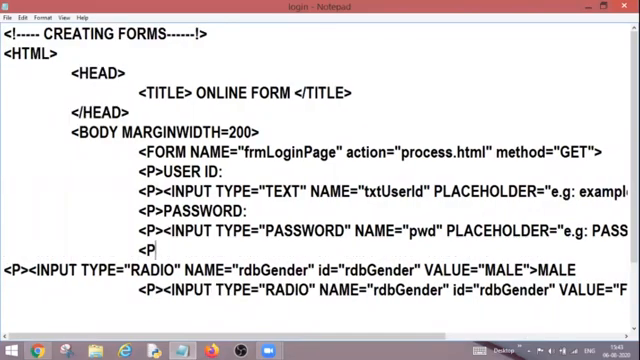
text(G)
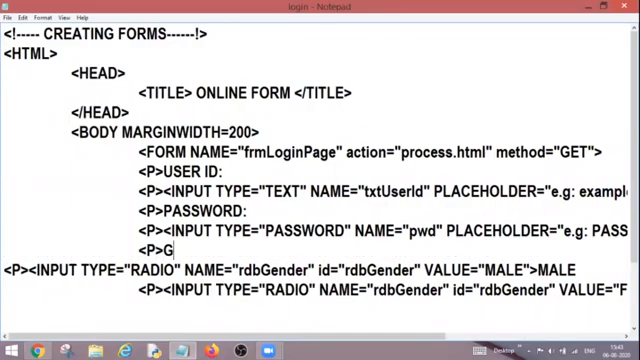
text(ender:)
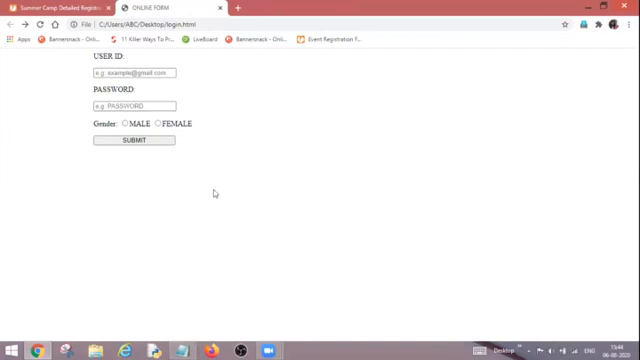
mouse_move(180, 226)
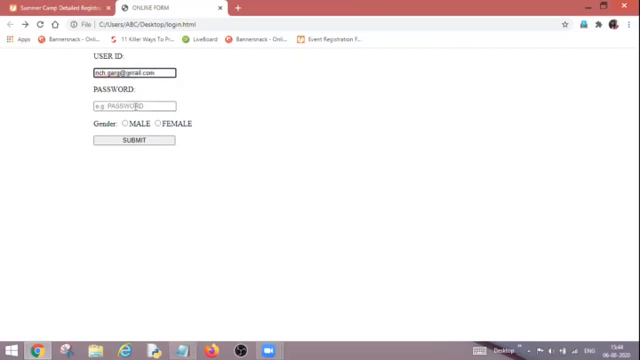
Step: Enter a password in the PASSWORD field of the Chrome login form
text(****)
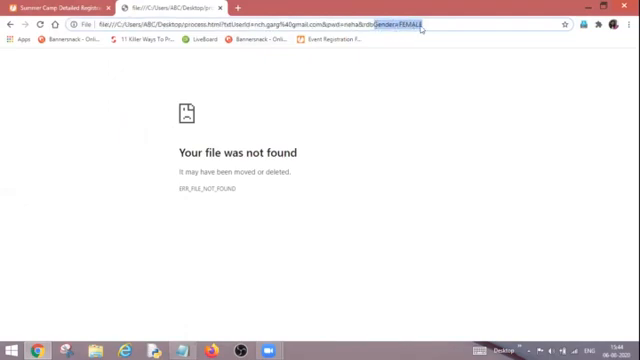
Step: Select the submitted rdbGender value in Chrome's address bar after submission
click(424, 26)
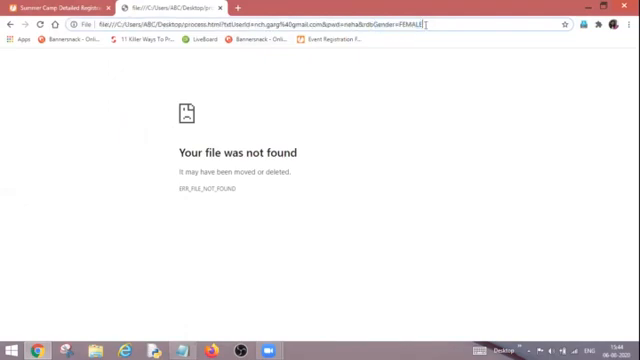
double_click(410, 24)
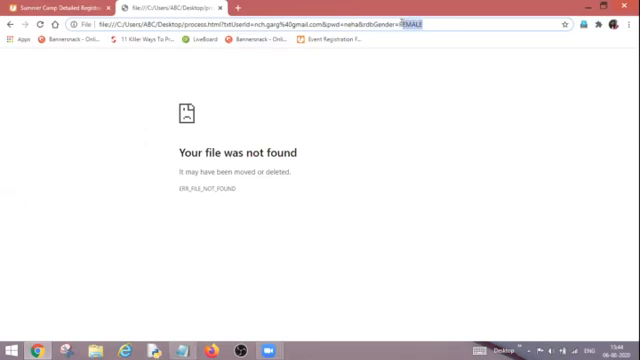